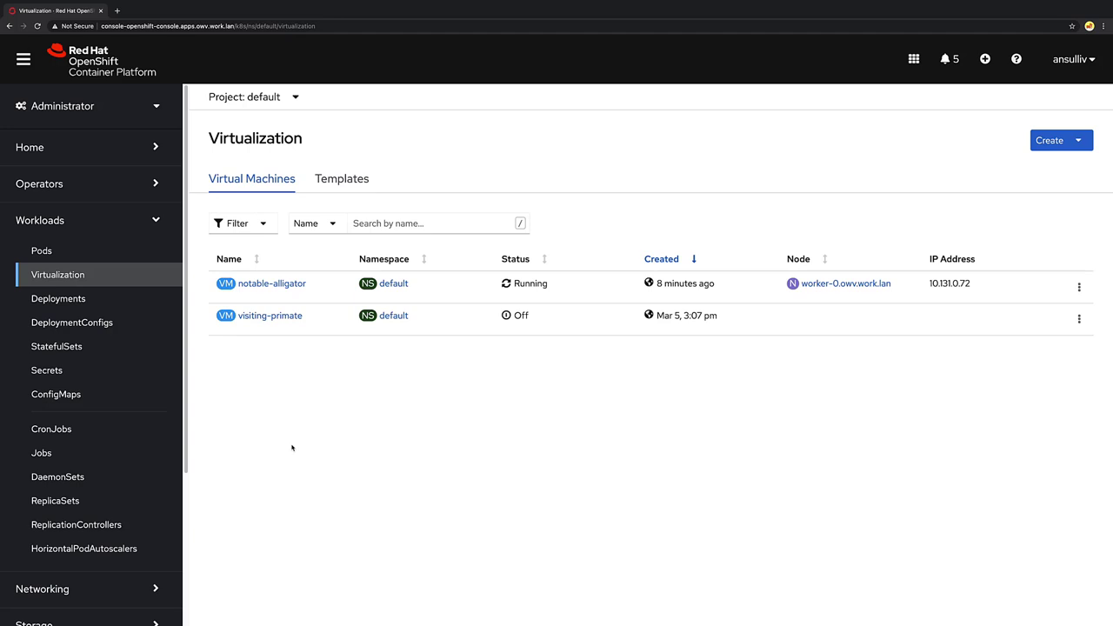
mouse_move(243, 279)
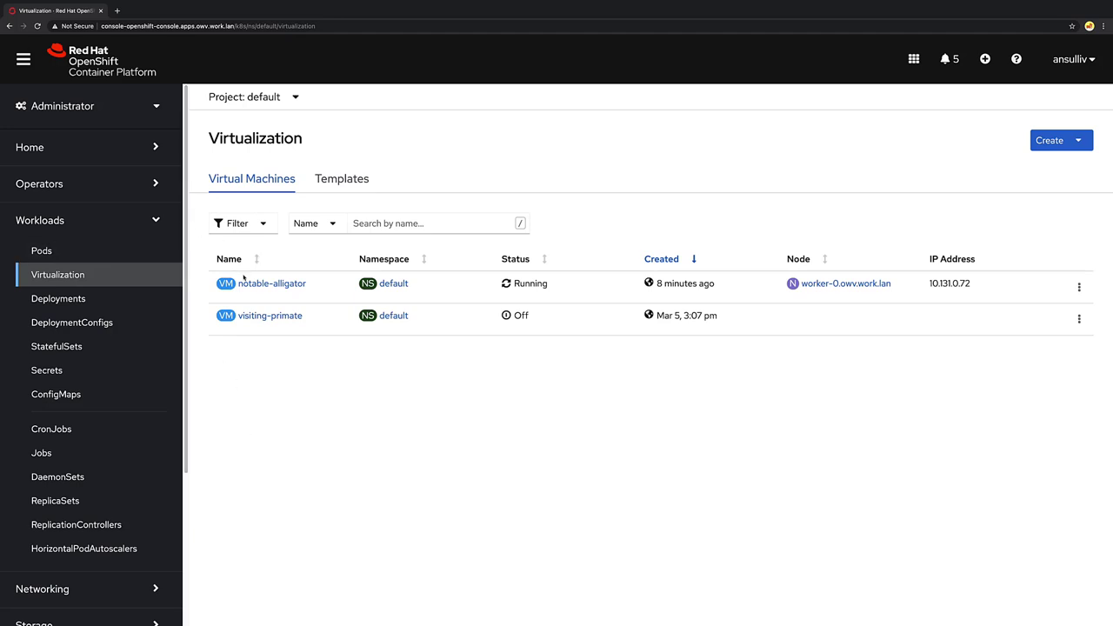
Show the notable-alligator VM's overview, running Windows Server 2019.
click(272, 281)
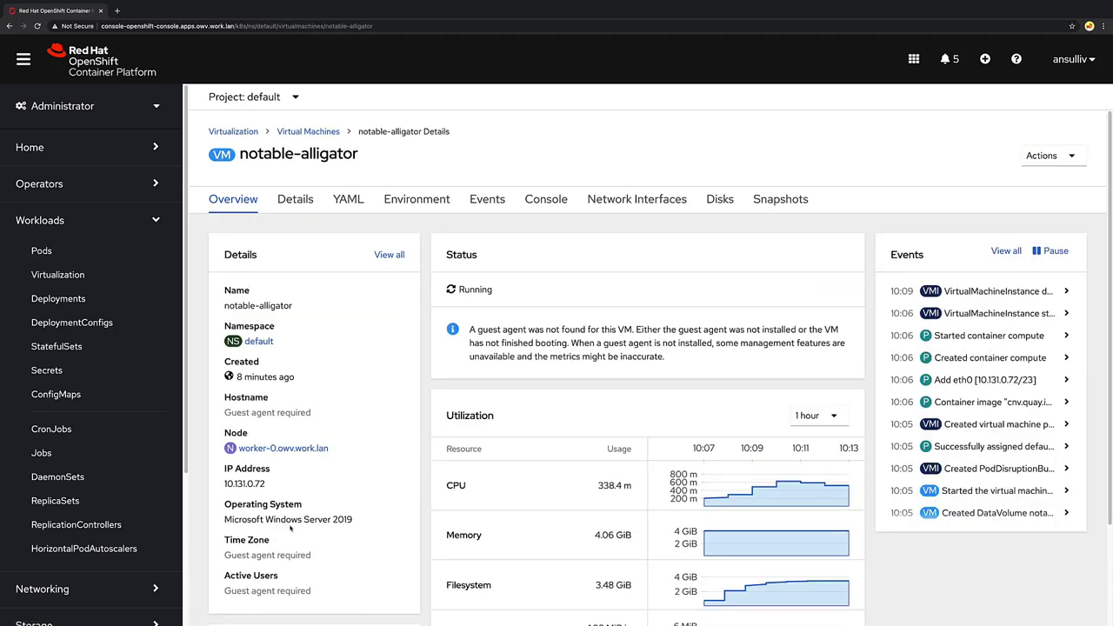
mouse_move(525, 224)
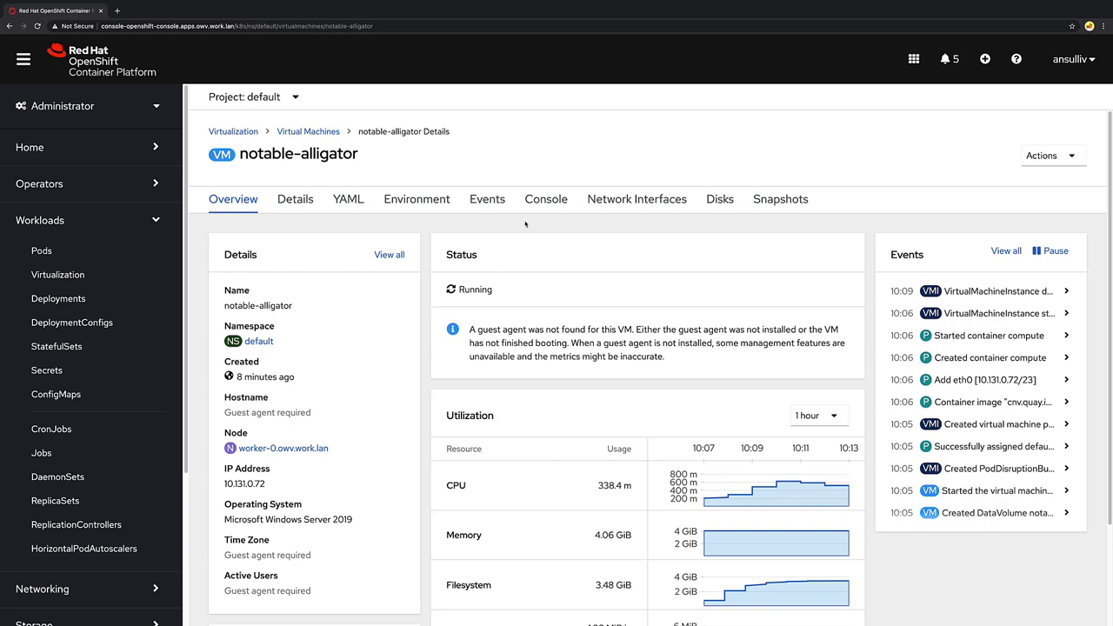
Show the Windows Server desktop in the VM console to check Remote Desktop settings.
click(546, 199)
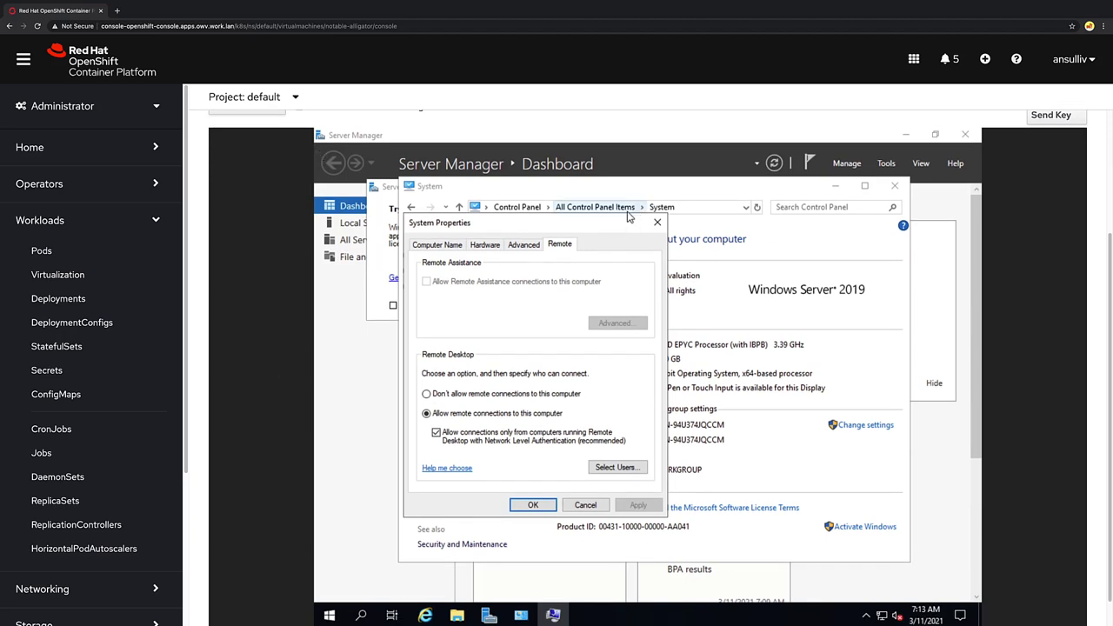
mouse_move(548, 268)
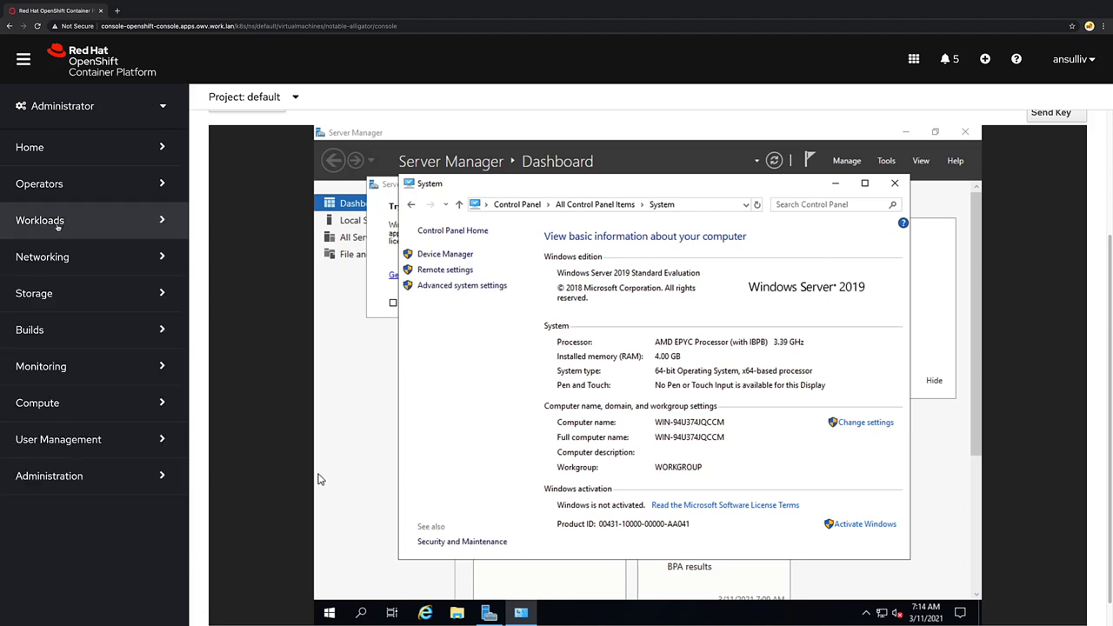
List the default project's services under Networking, then begin an 'oc project' command.
click(42, 258)
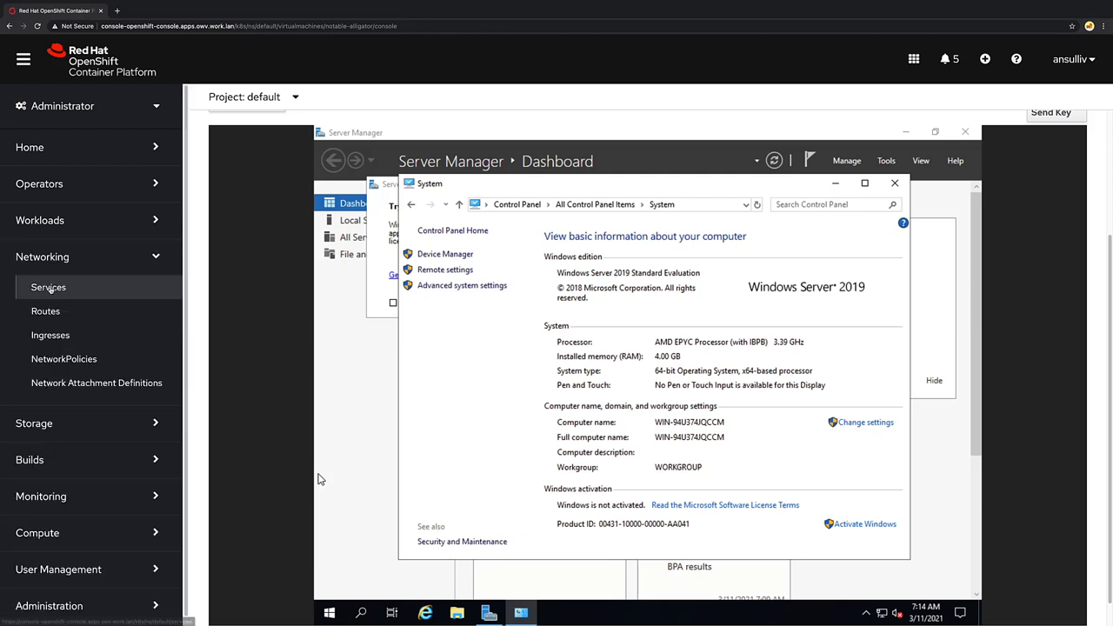
click(49, 287)
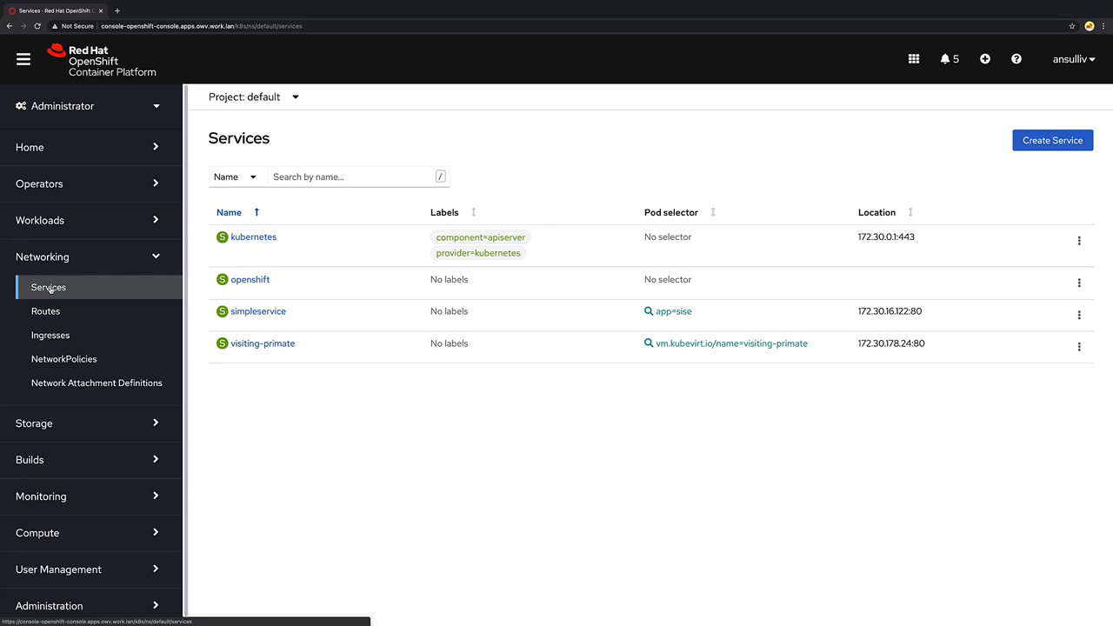
text(oc project)
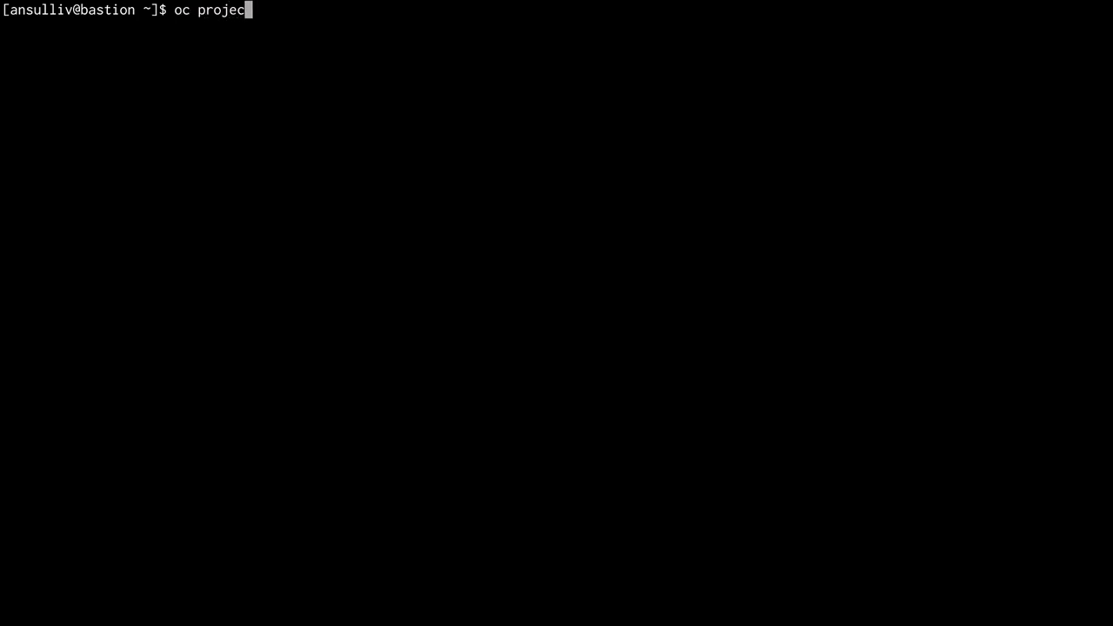
Run 'oc project' and 'oc get vmi' to confirm the default project and notable-alligator running.
key(Return)
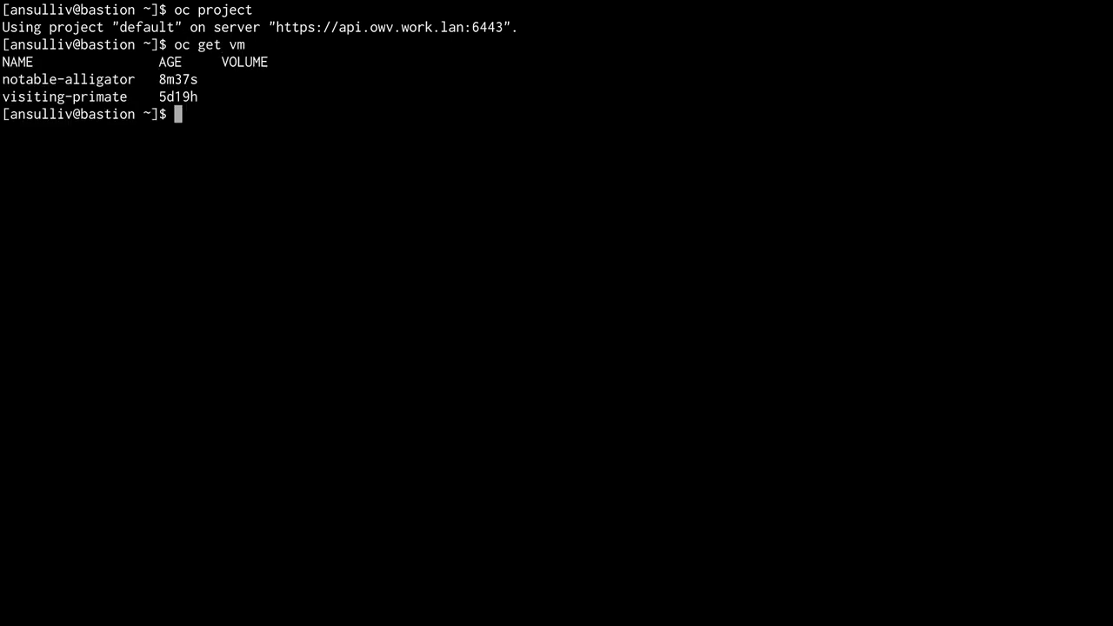
text(oc get vmi)
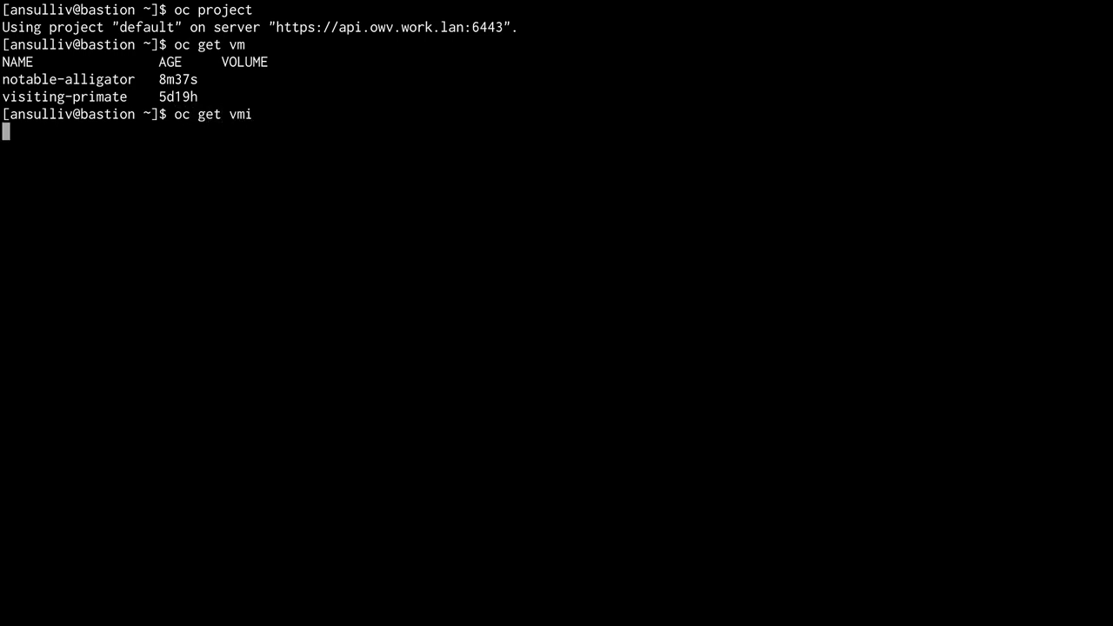
key(Return)
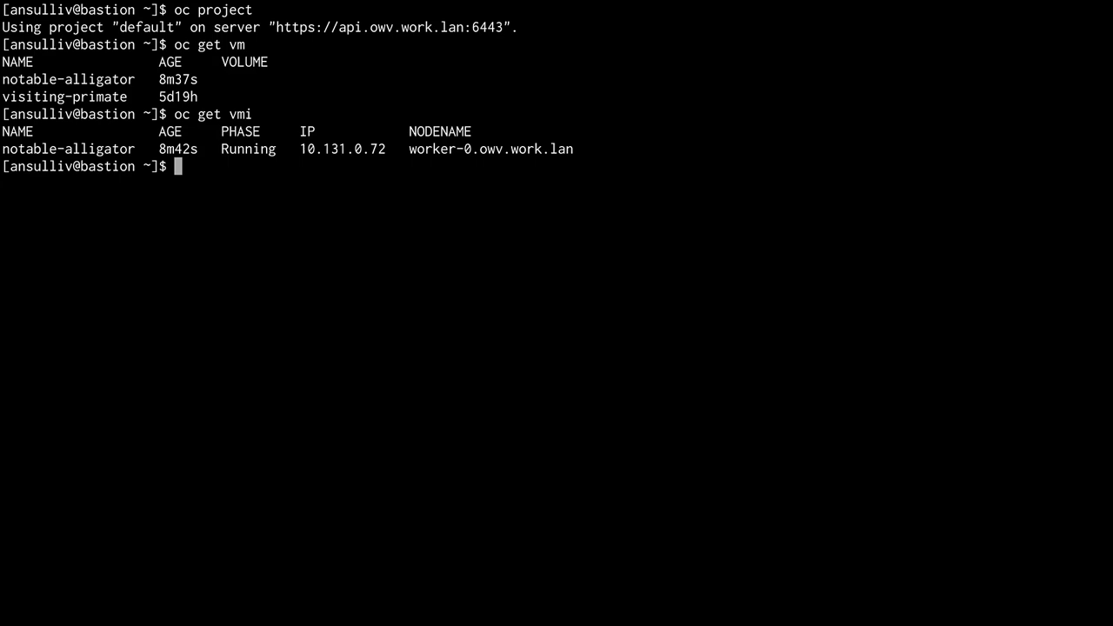
text(vir)
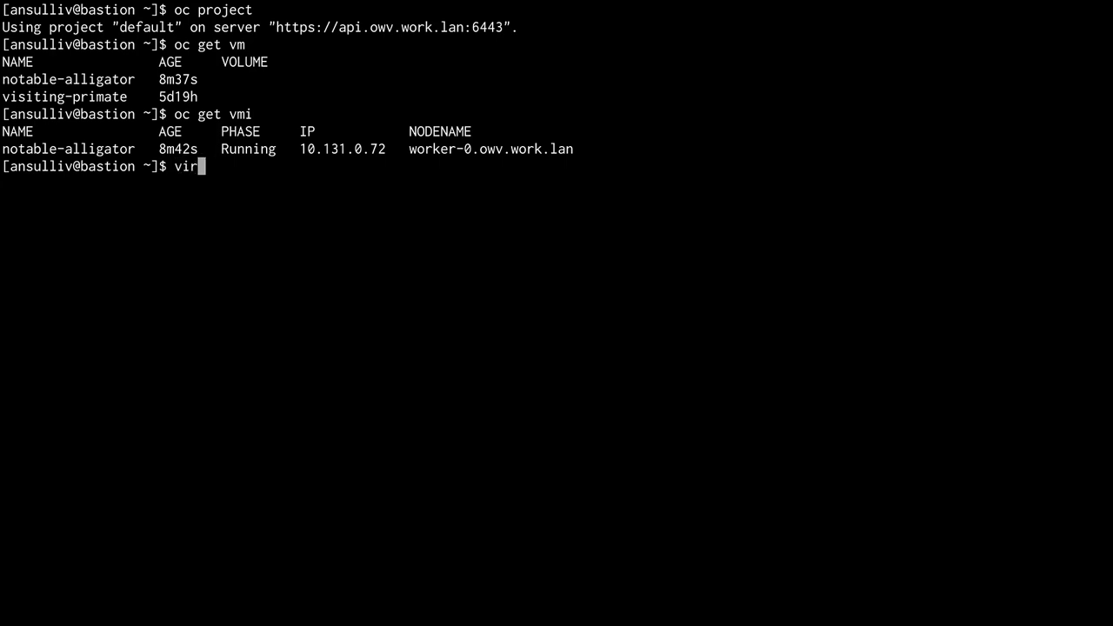
Run 'virtctl expose --help' to show usage, examples and flags.
text(tctl)
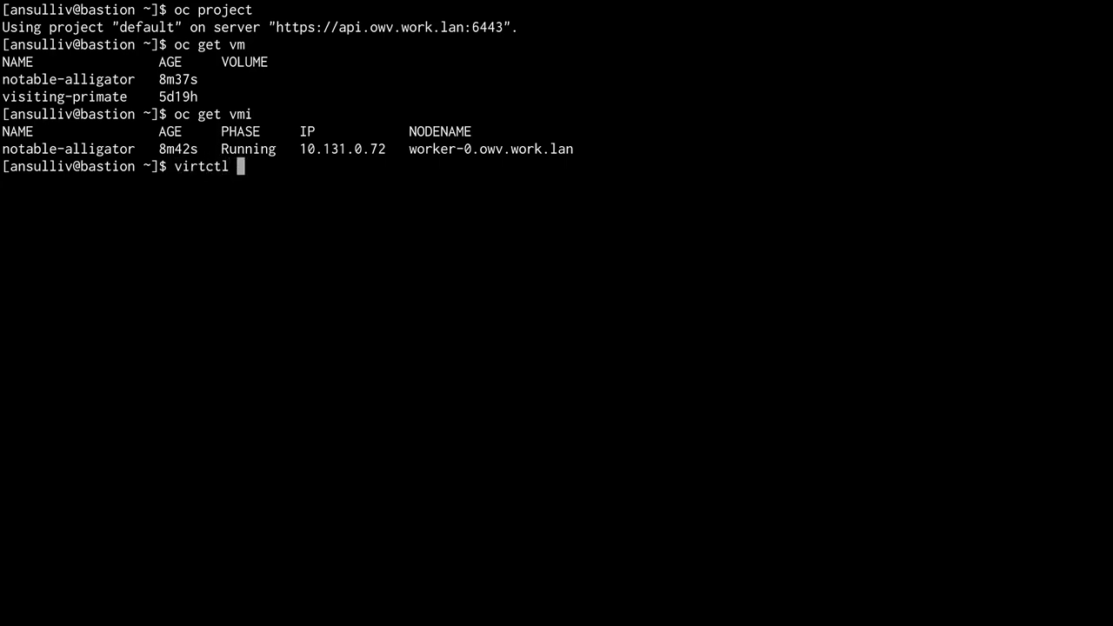
text(expose --)
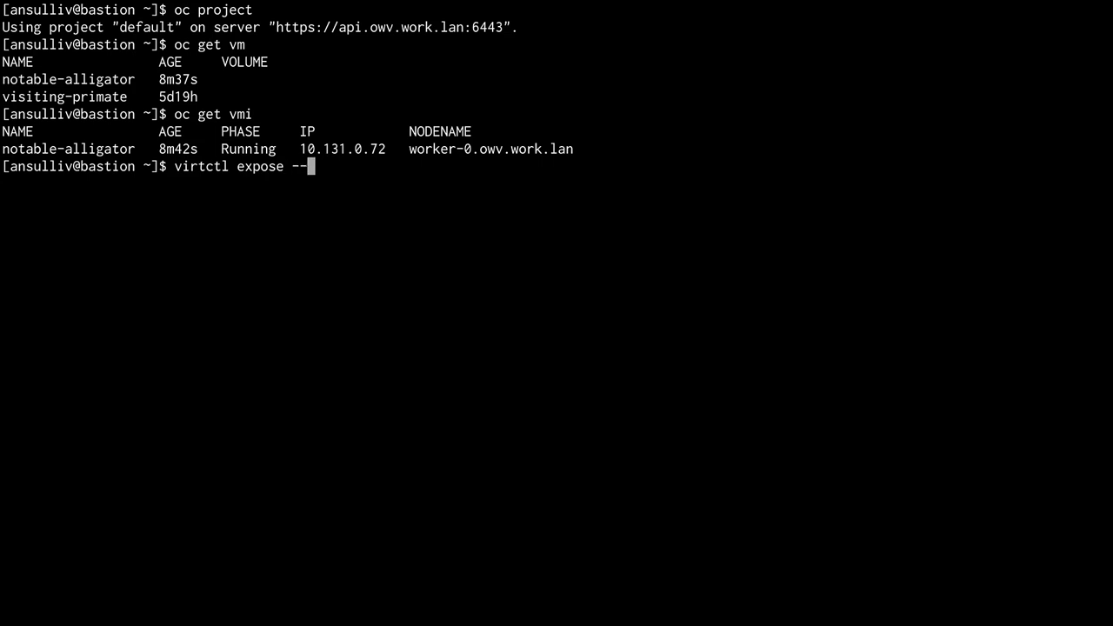
text(help)
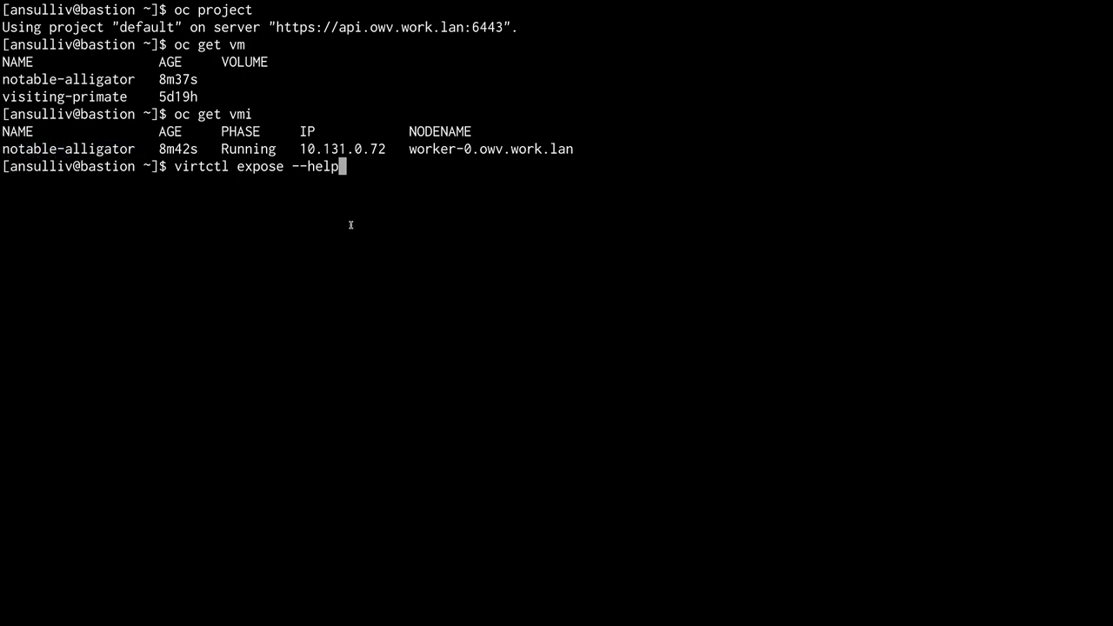
key(Return)
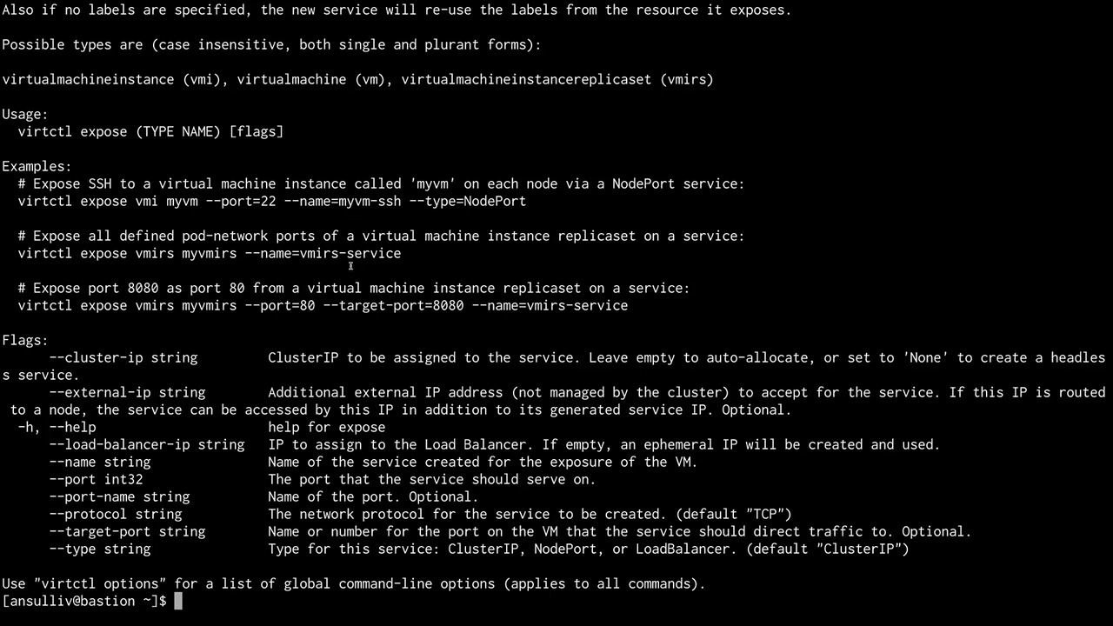
Expose vmi notable-alligator port 3389 as NodePort service windows-rdp with virtctl.
text(virtctl expose)
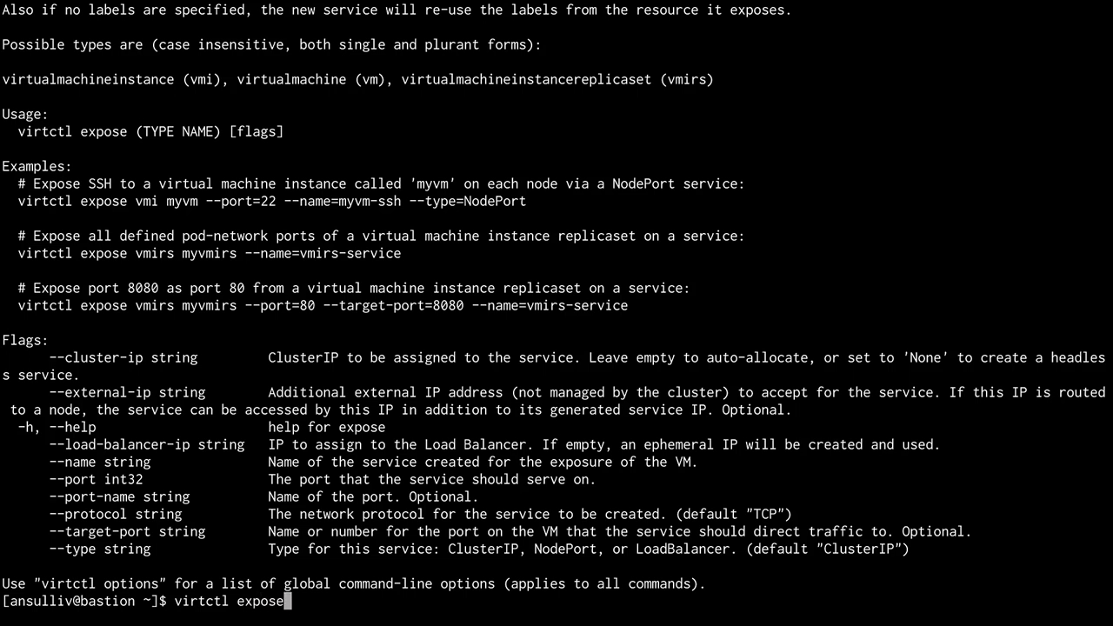
text(vmi notable-alligator --port-)
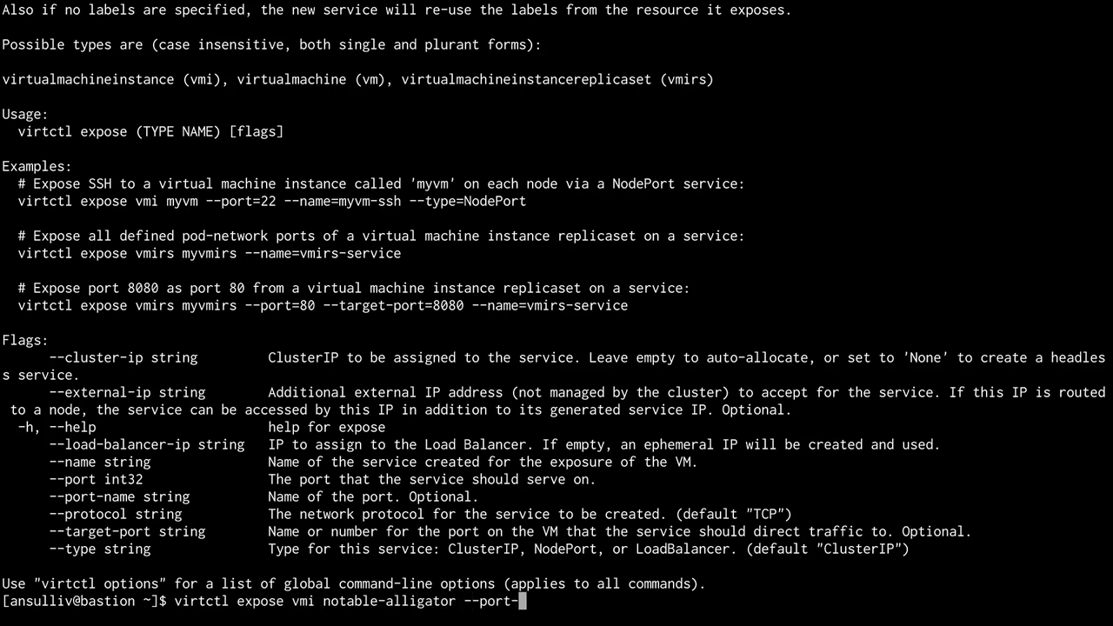
text(3389 --name=windows-rdp --type)
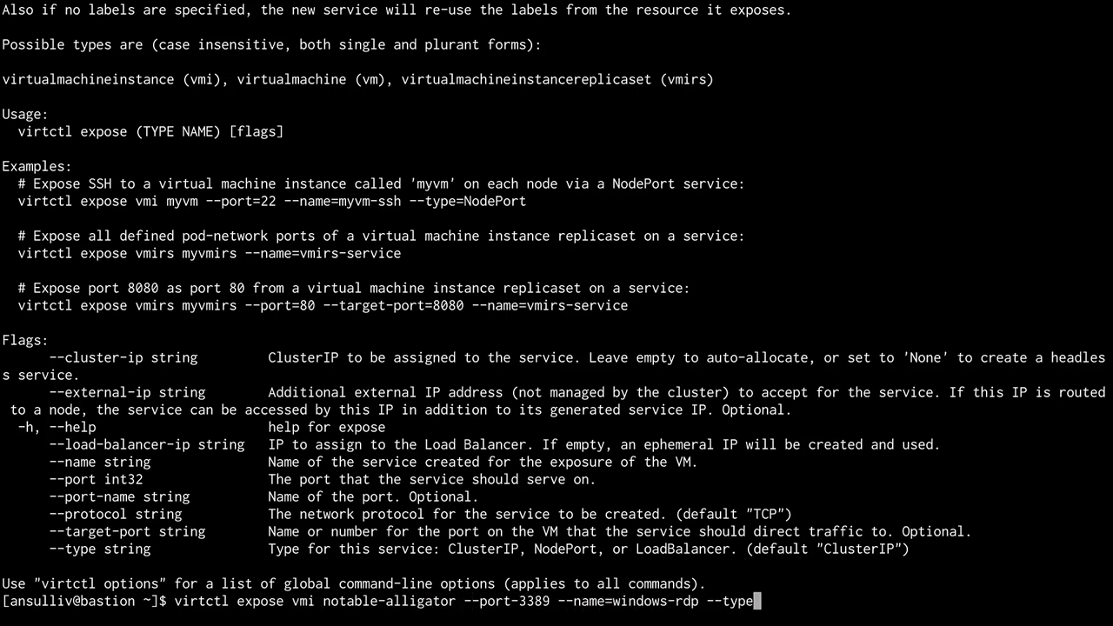
text(=NodePort)
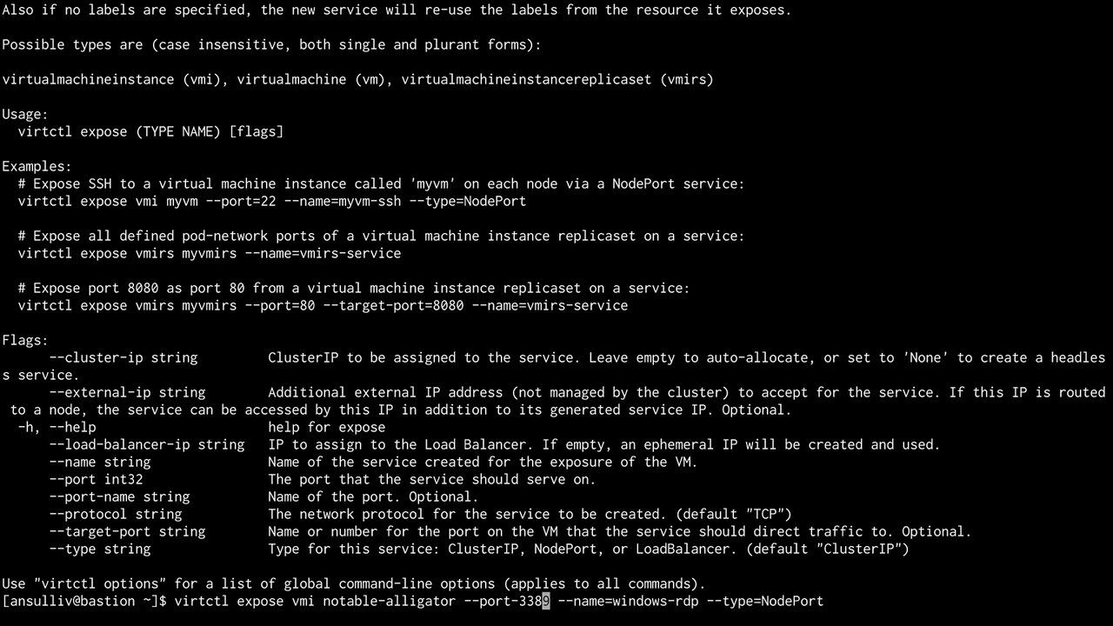
key(Return)
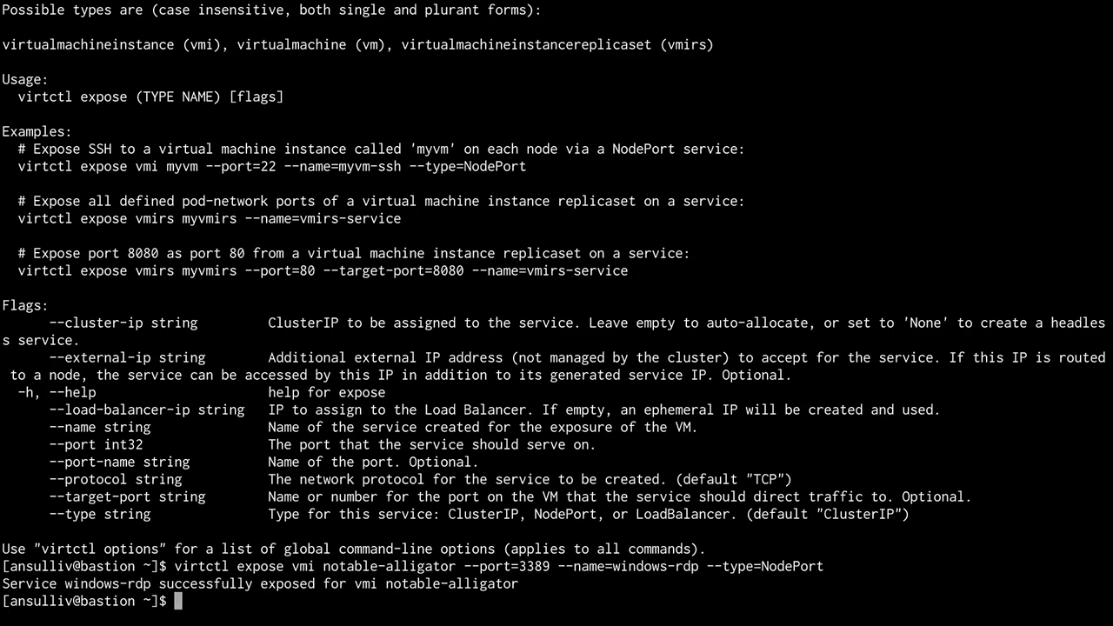
Run 'oc get service' and 'oc get vmi' to find node port 32540 and the running instance.
text(oc)
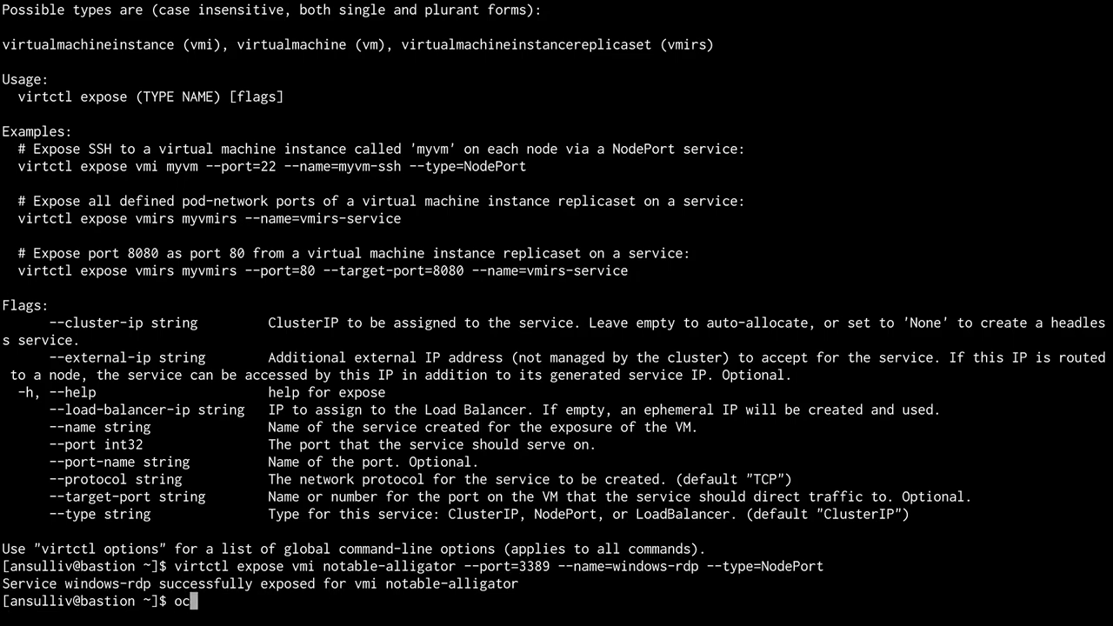
key(Return)
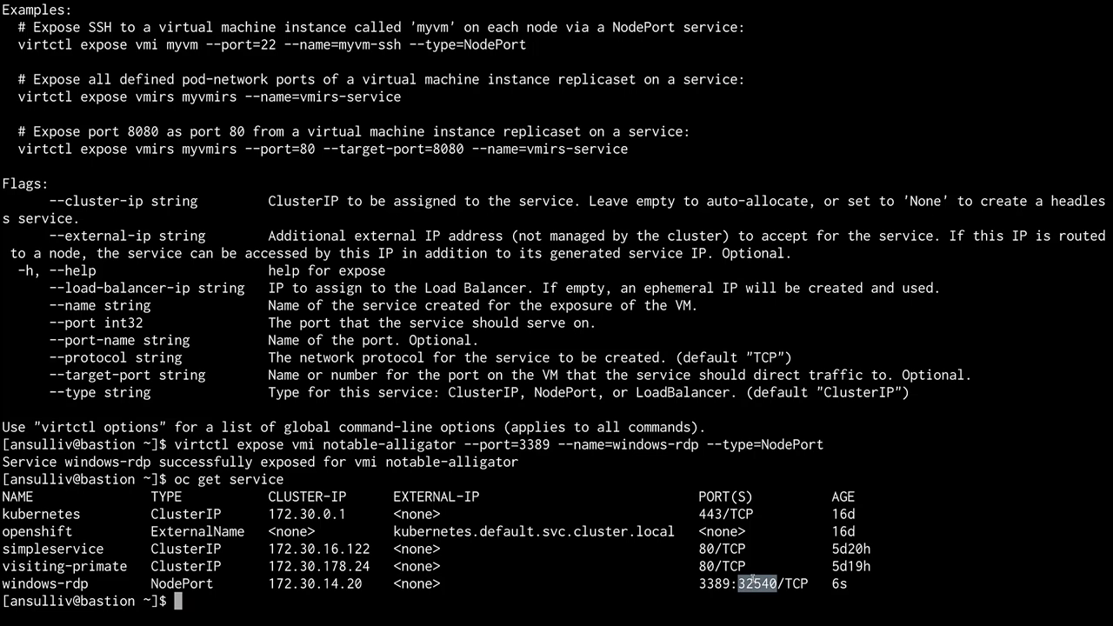
text(oc get vmi)
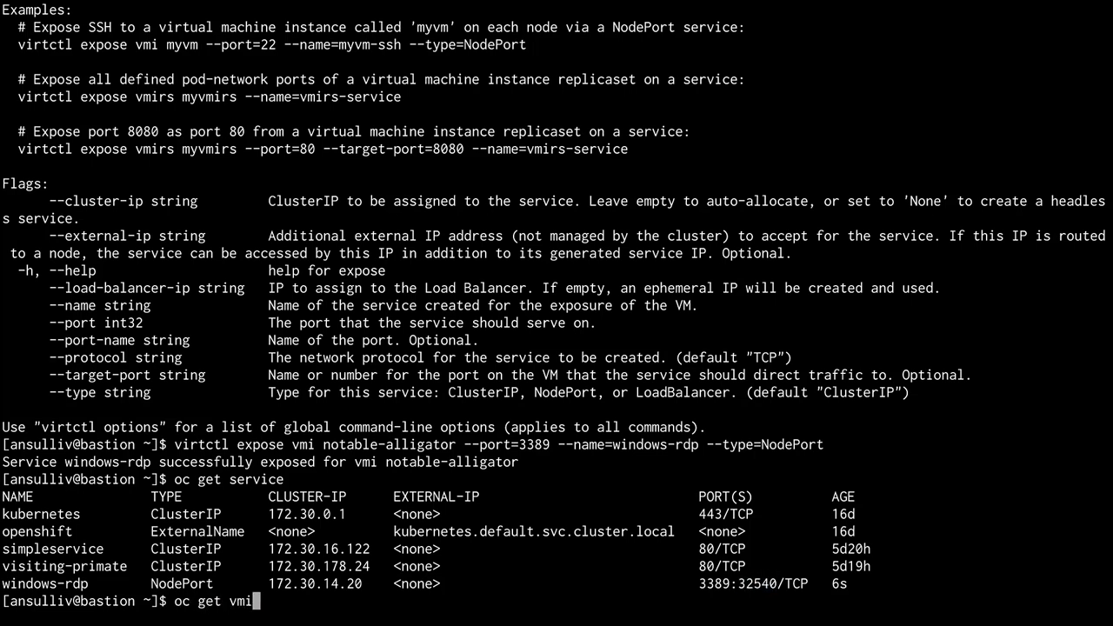
key(Return)
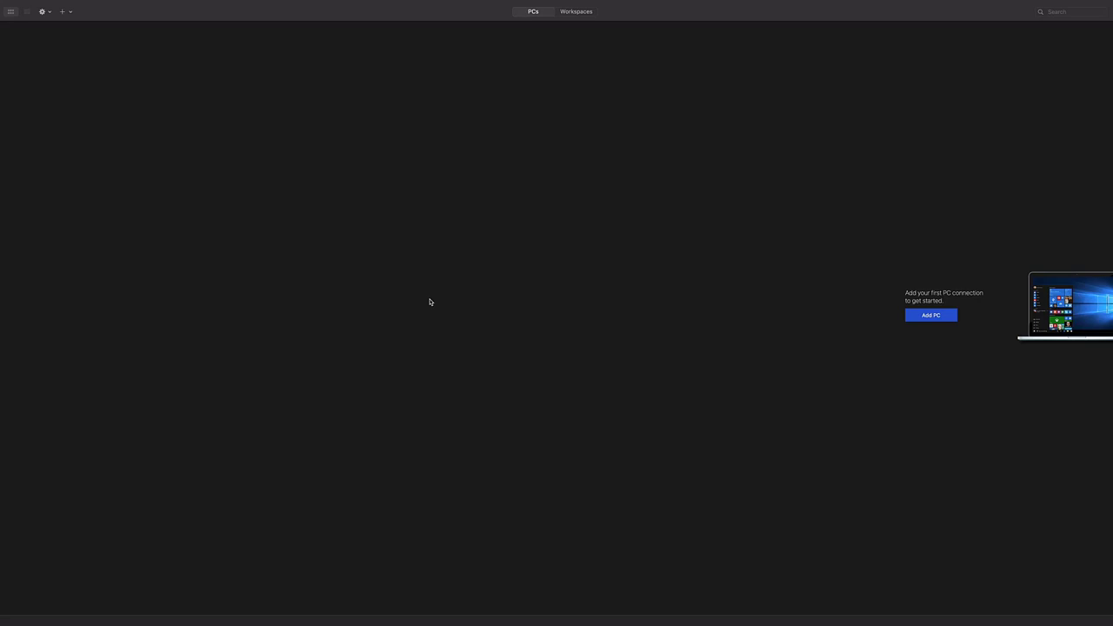
mouse_move(155, 4)
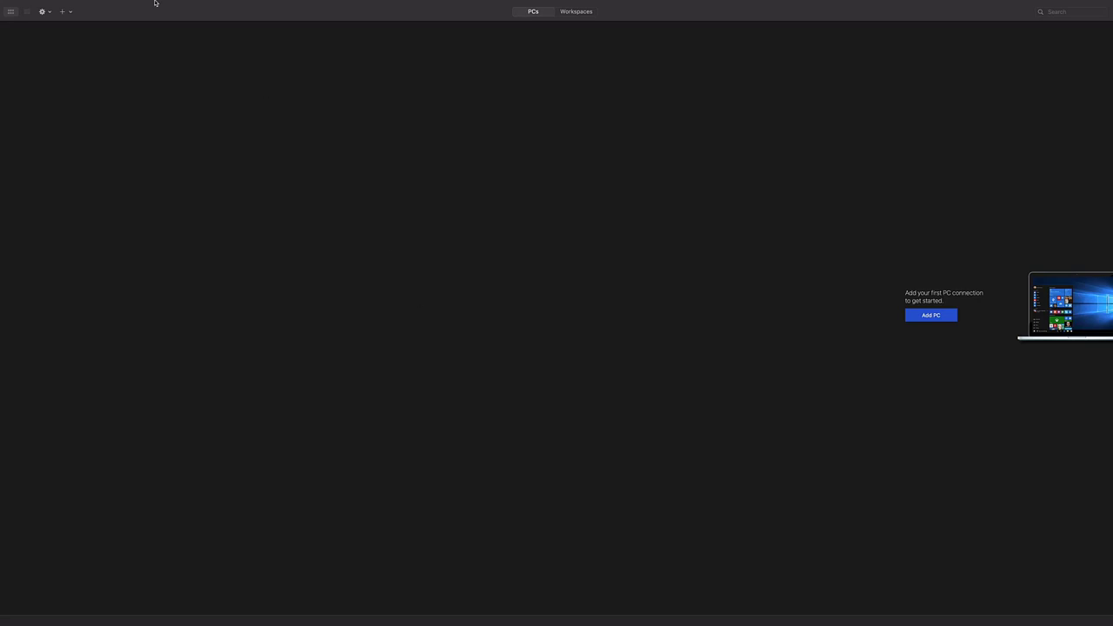
mouse_move(319, 129)
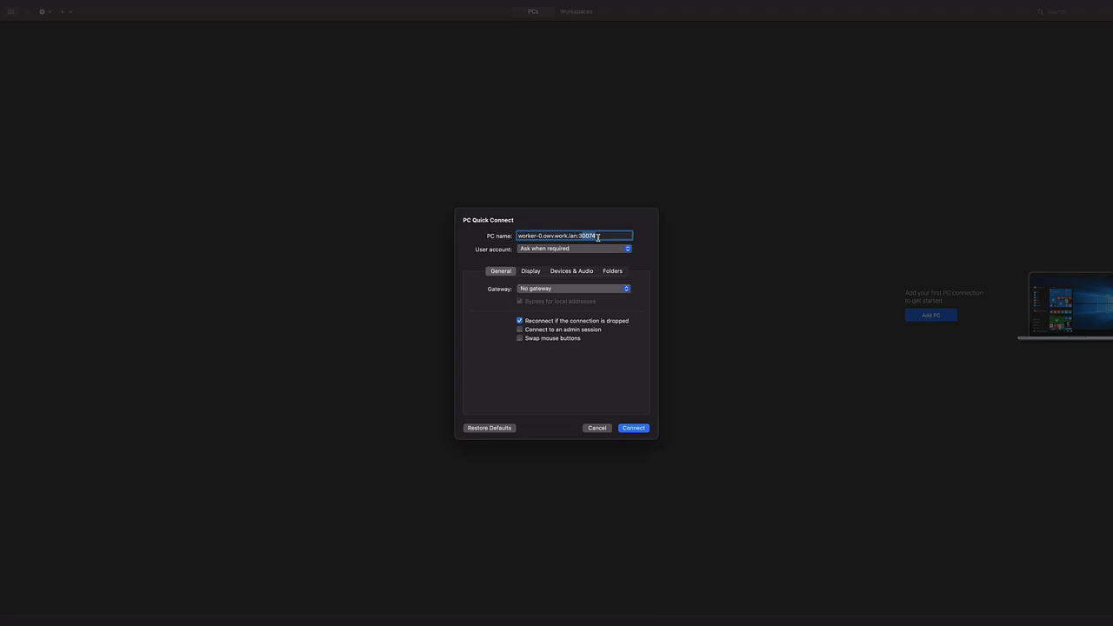
Enter the worker node hostname with port 32540 as the quick-connect PC name.
text(32540)
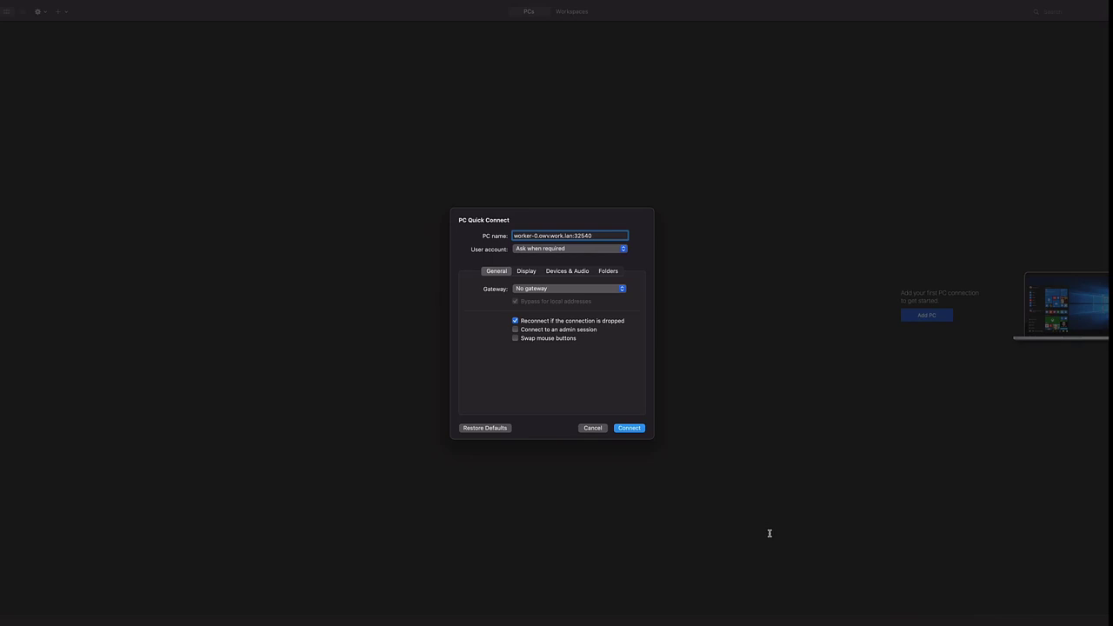
Set the session resolution to Default for display in full screen and connect.
click(525, 271)
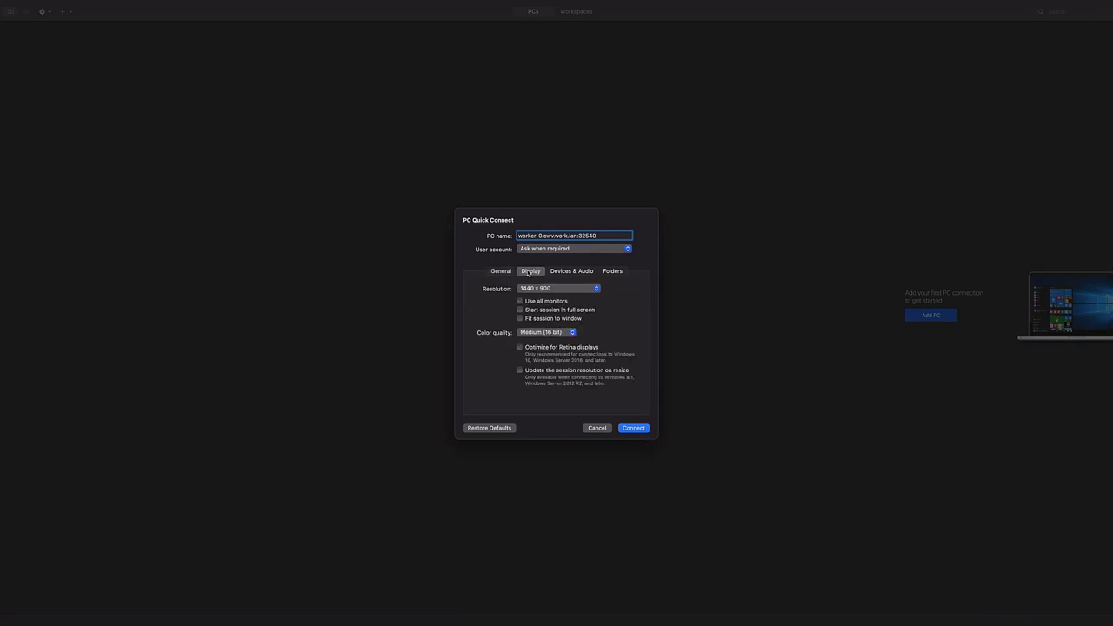
click(556, 289)
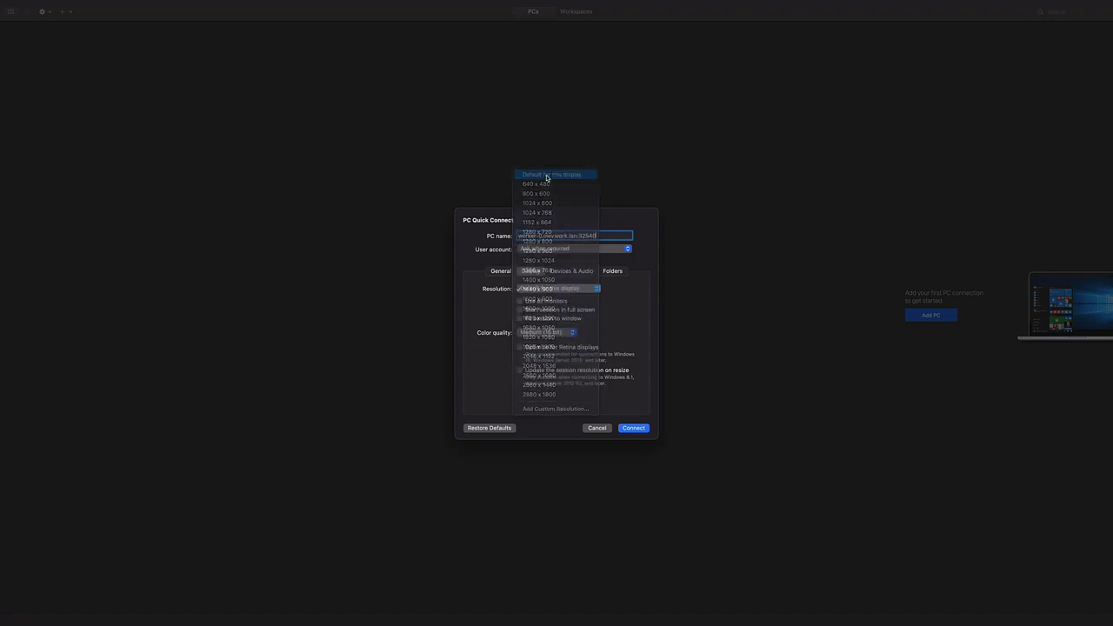
click(538, 173)
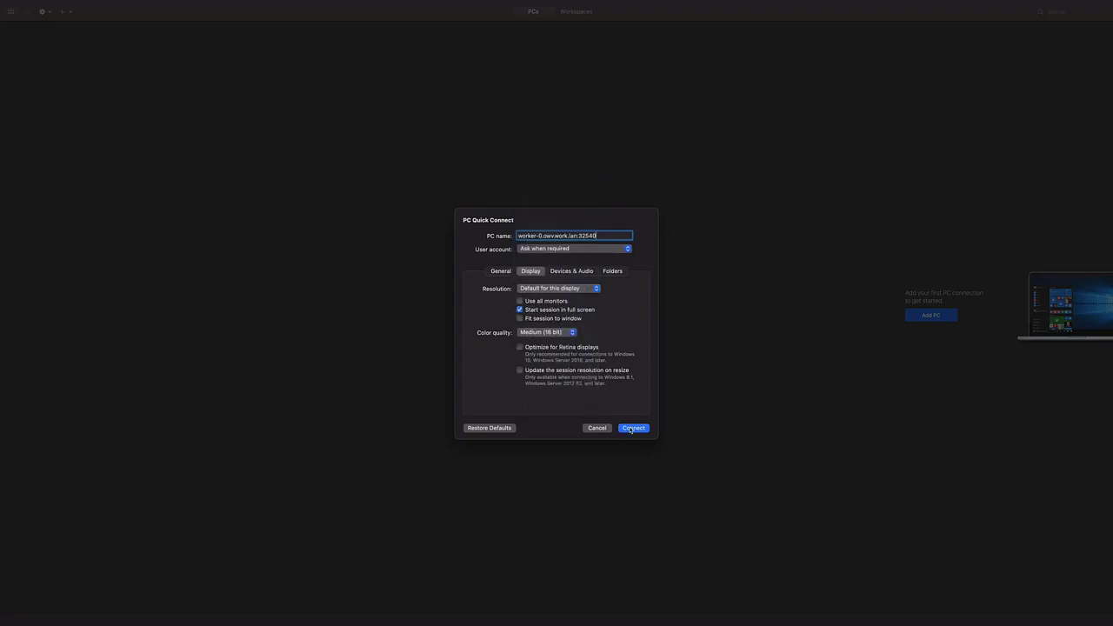
click(633, 428)
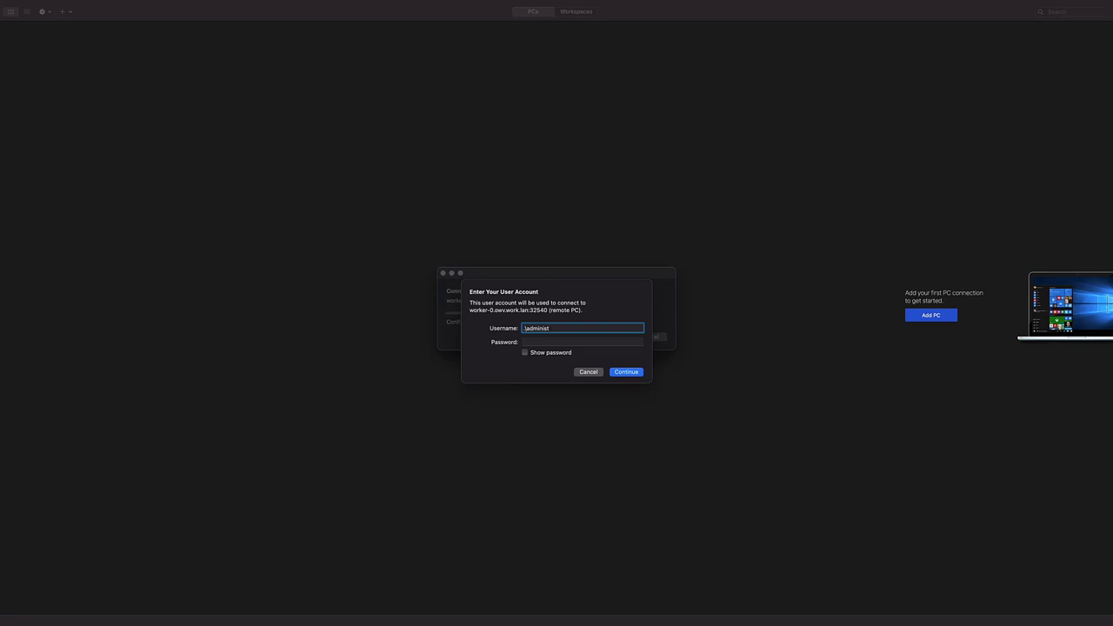
Enter the administrator password and continue connecting to the remote Windows PC.
click(581, 341)
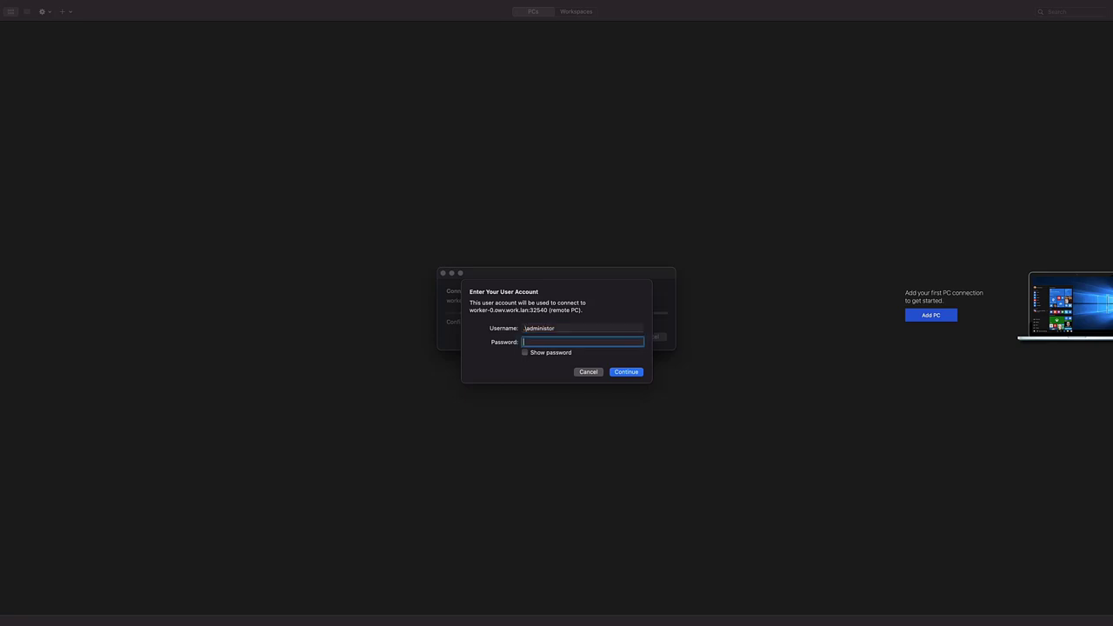
text(password)
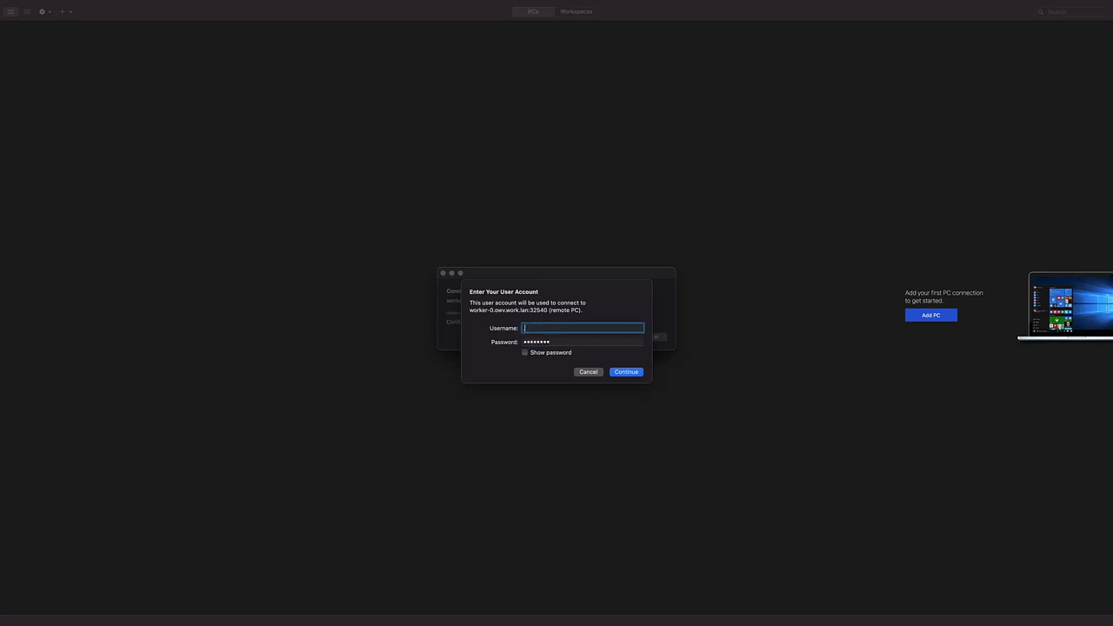
click(626, 372)
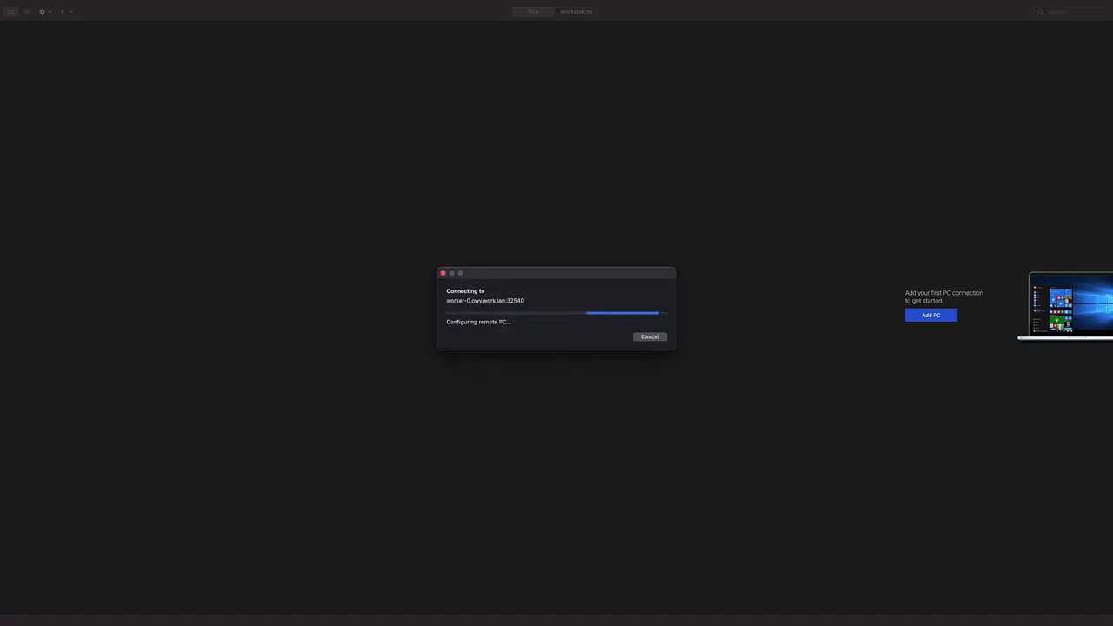